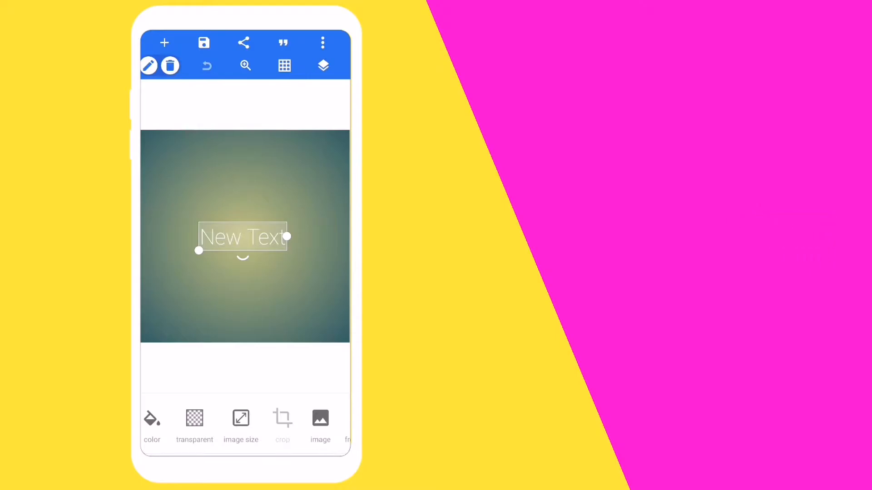
- Set the canvas size to 1280 by 720 pixels
click(241, 422)
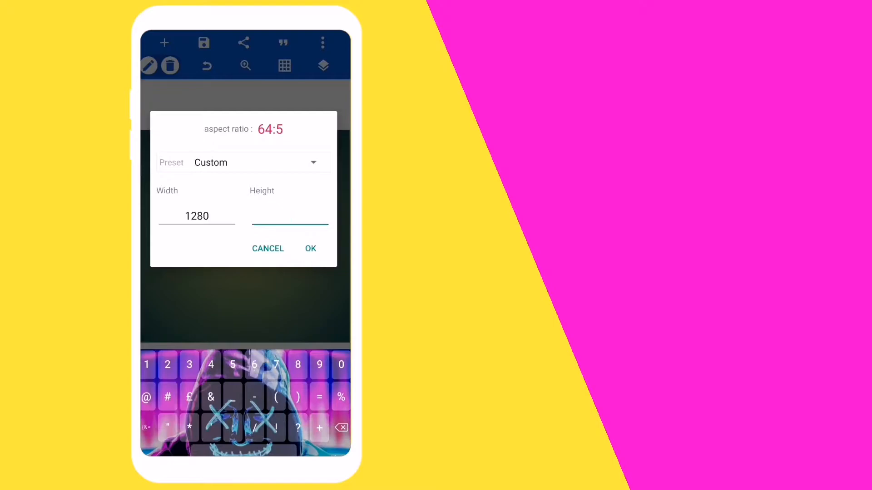
text(720)
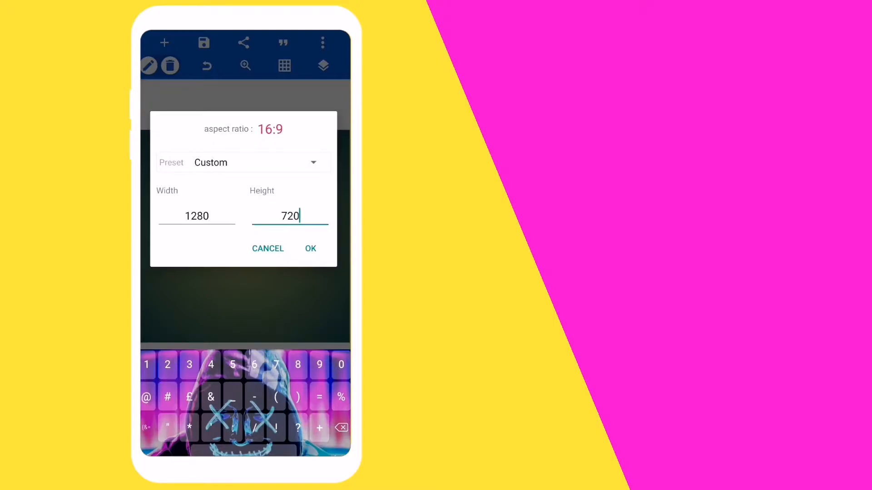
click(309, 249)
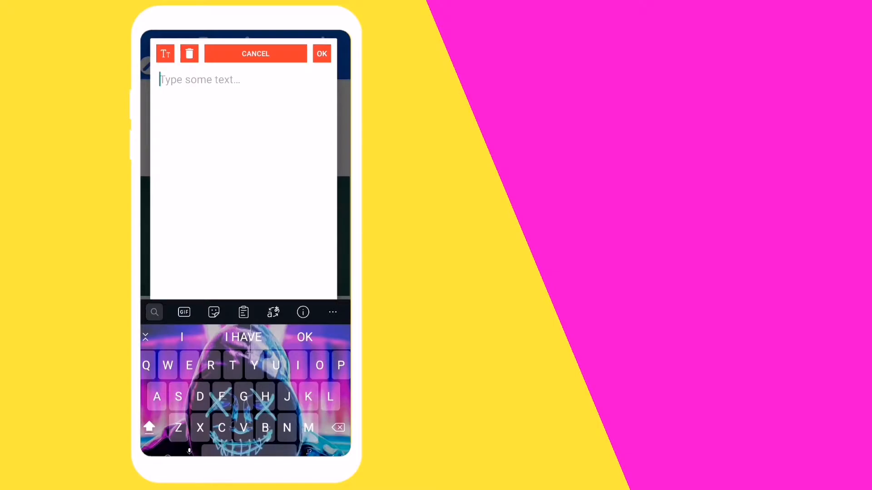
- Replace the placeholder with the word DANCE and widen its text-box padding
text(DANC)
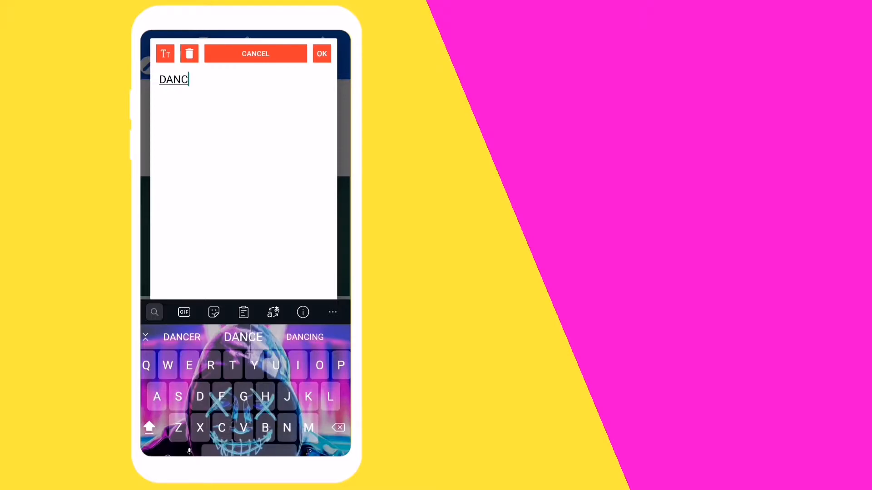
click(322, 53)
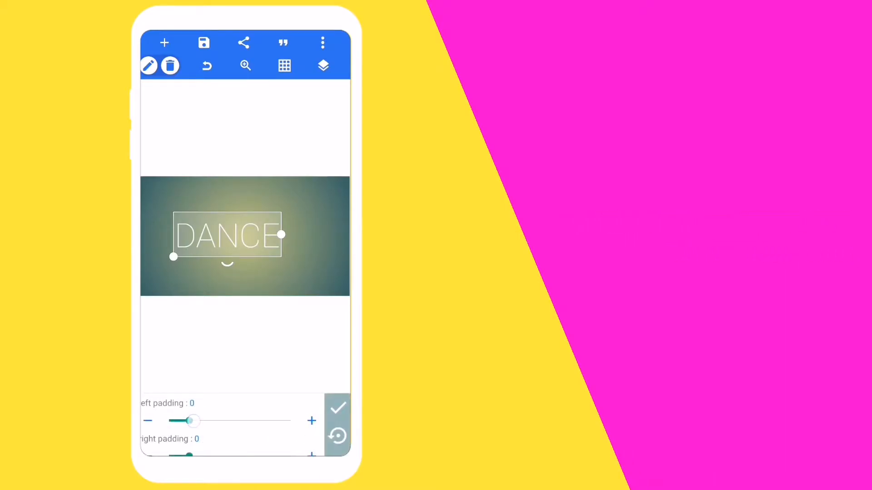
drag(193, 421, 217, 420)
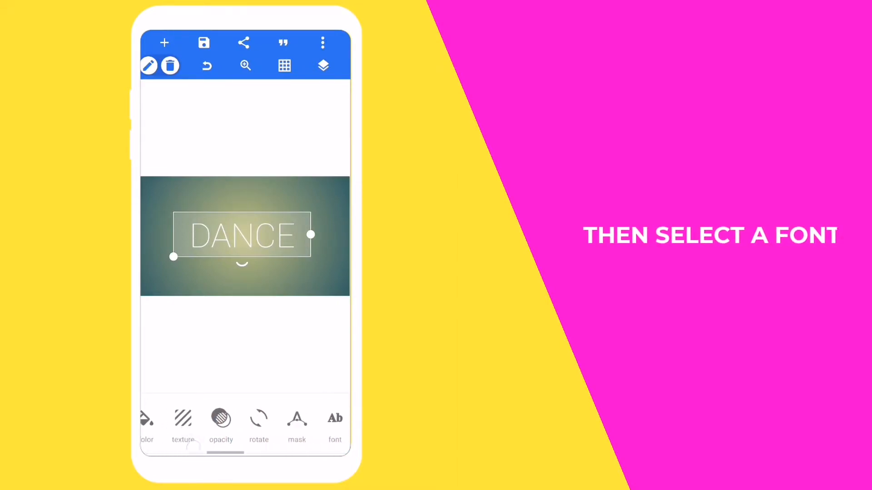
- Choose a chunky graffiti font from My Fonts for DANCE
click(334, 422)
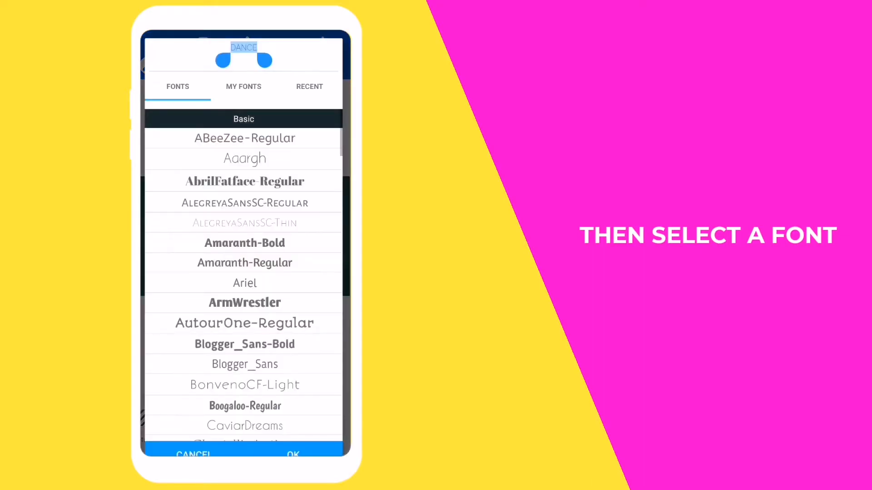
click(243, 86)
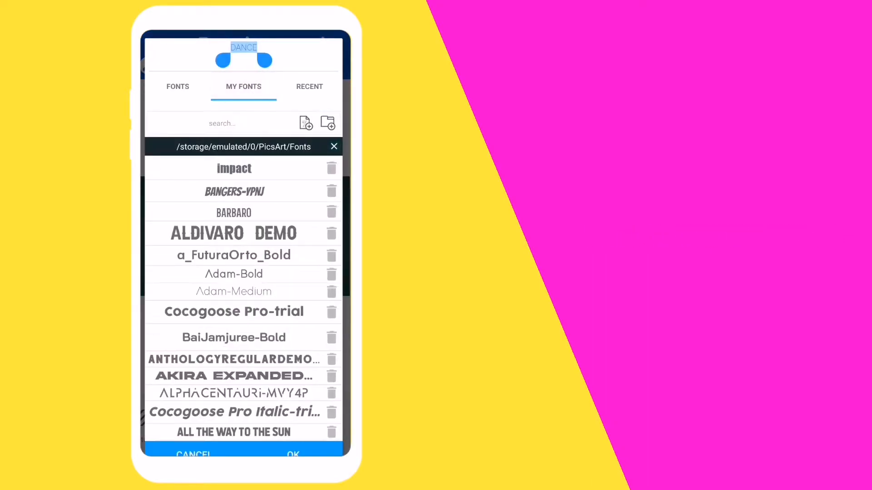
scroll(down, 3)
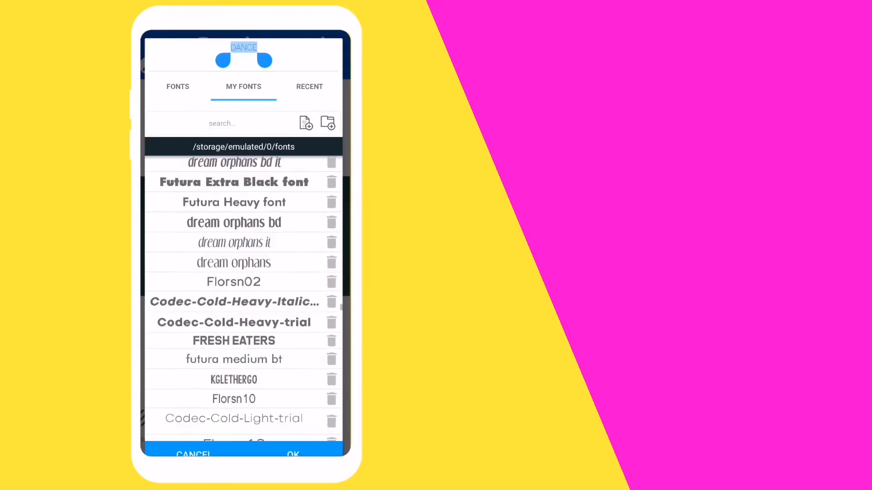
scroll(down, 3)
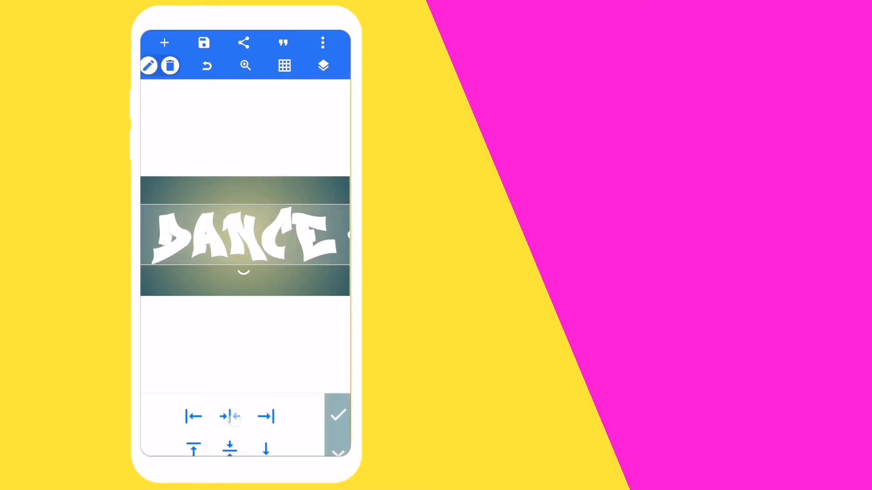
- Centre DANCE horizontally and move to the colour tool for a gradient fill
click(338, 417)
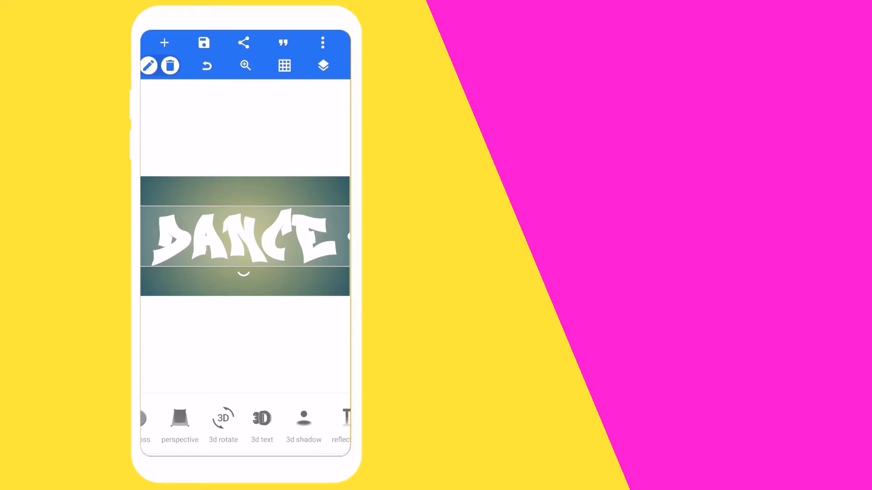
scroll(left, 3)
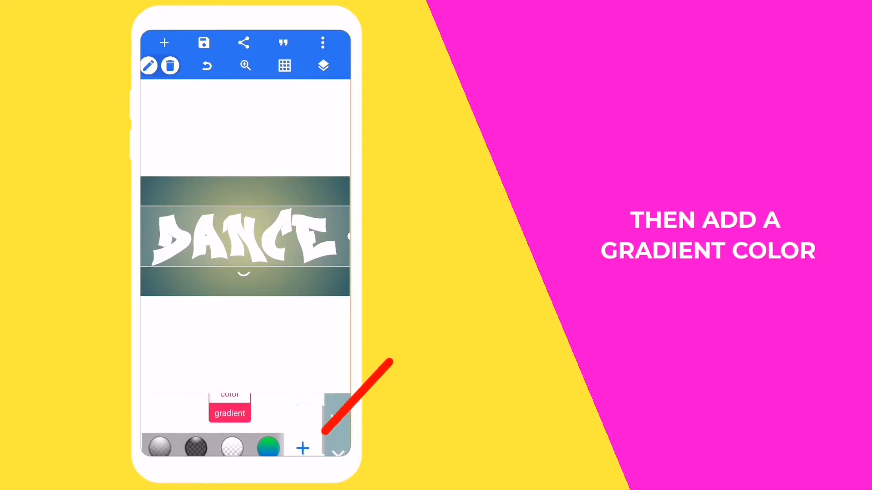
- Create and apply a gradient with vivid pink at one stop and green at the other
click(229, 413)
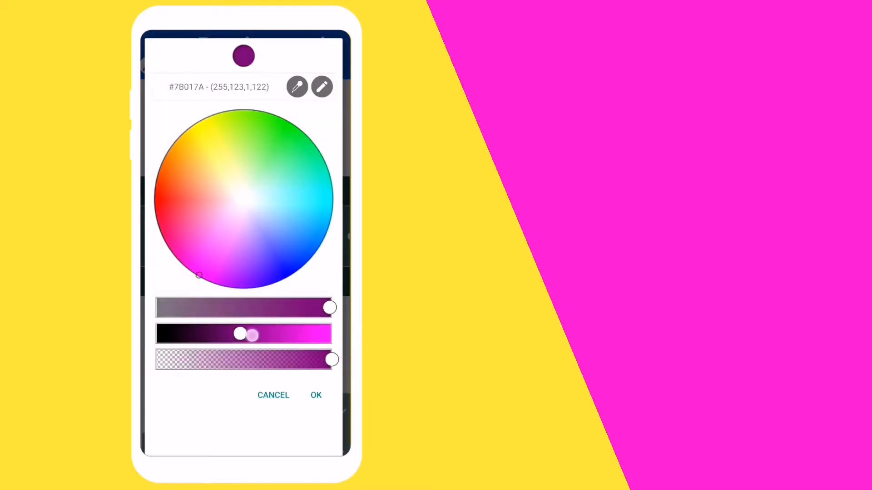
drag(242, 333, 331, 333)
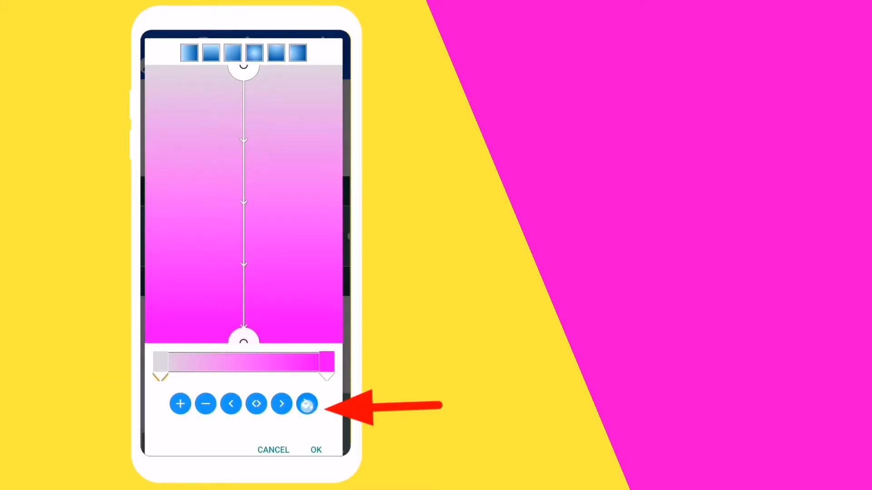
click(306, 403)
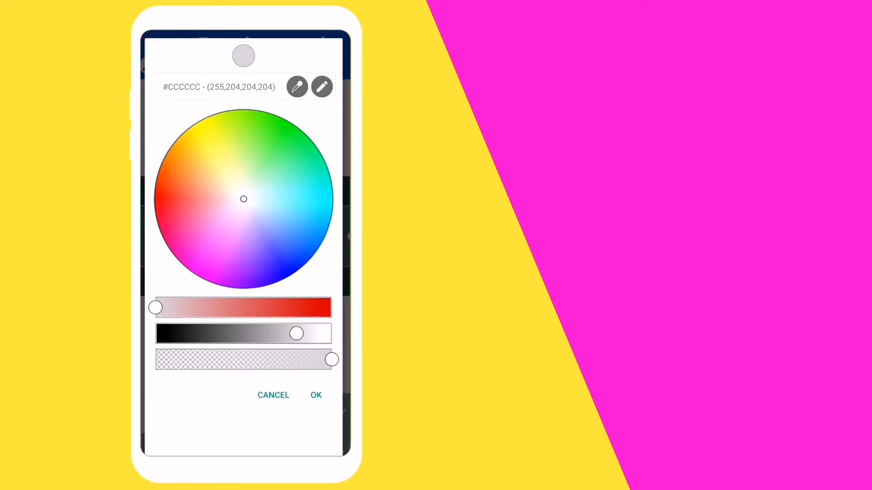
click(293, 133)
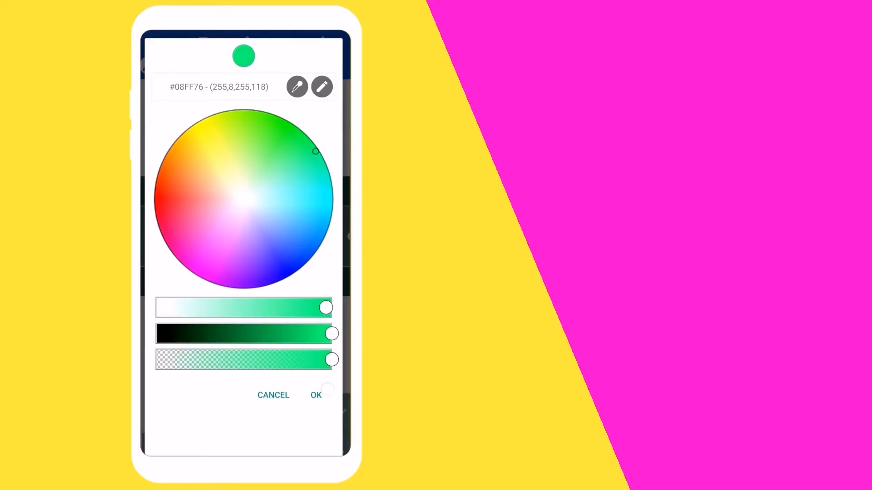
click(316, 395)
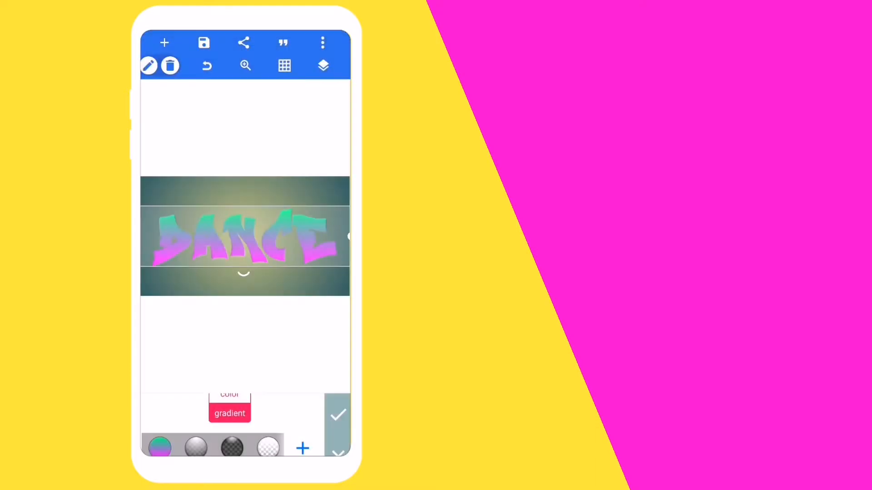
click(338, 416)
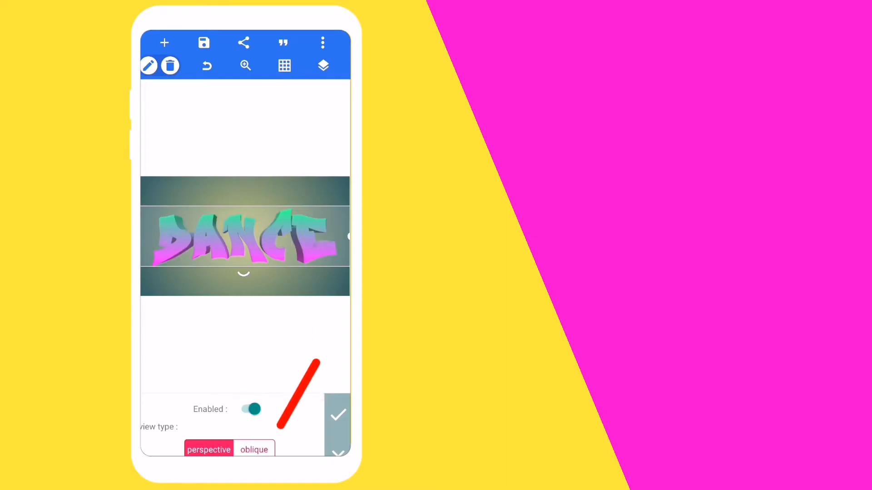
- Switch the 3D text to oblique view, set its angle with no rotation, and aim the lighting
click(254, 450)
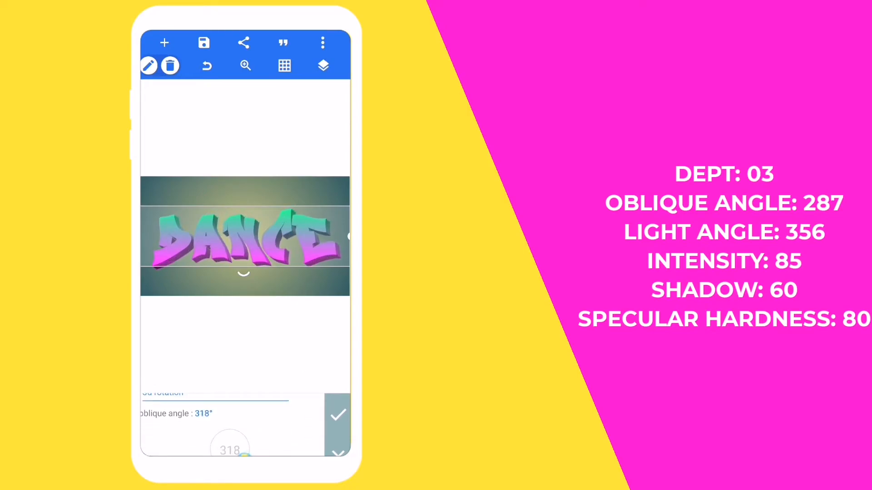
drag(251, 450, 228, 450)
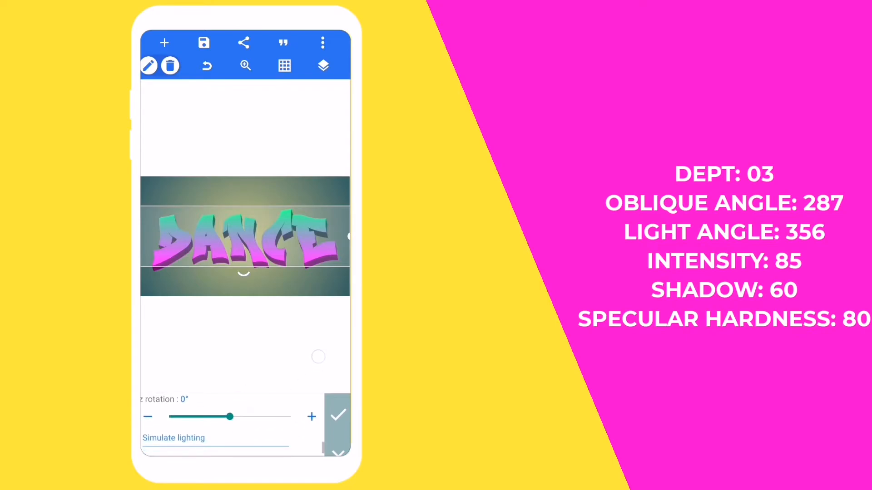
drag(230, 417, 233, 420)
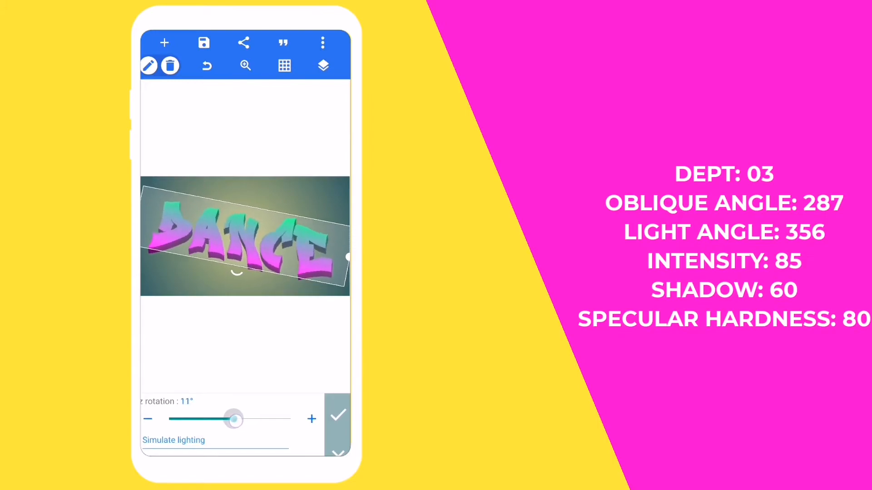
drag(232, 420, 231, 418)
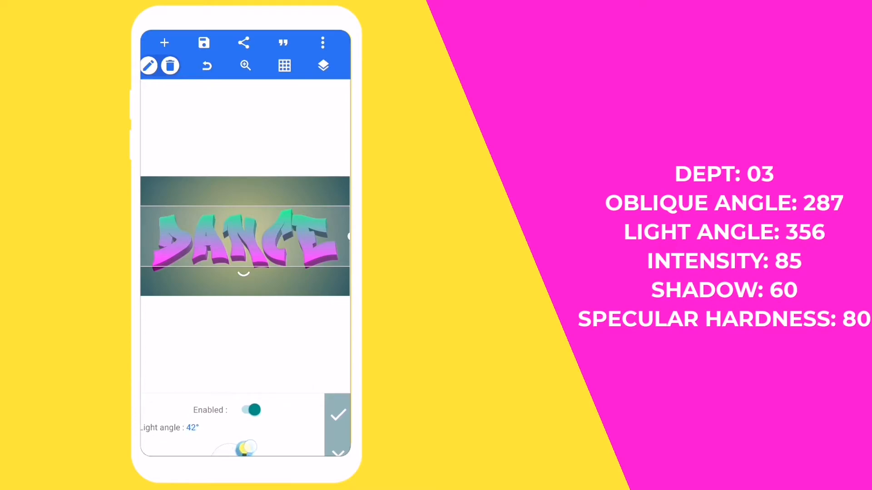
drag(245, 448, 244, 447)
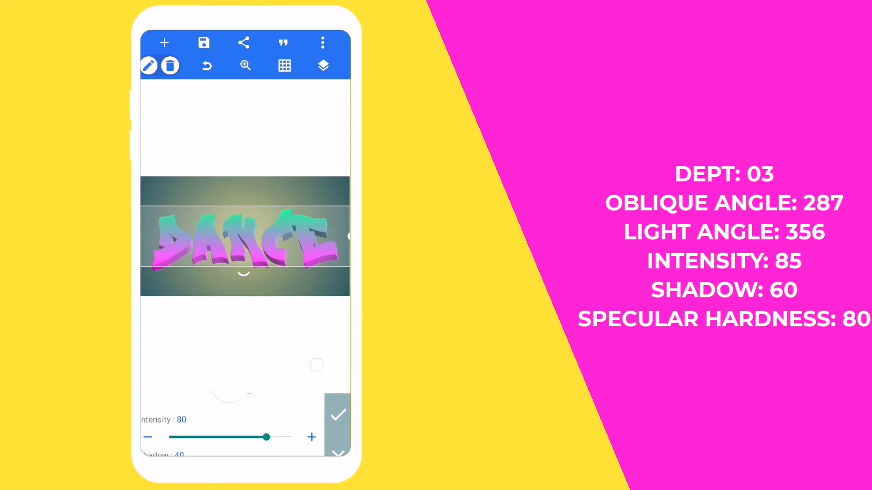
- Raise lighting intensity, shadow to 60 and specular hardness to 82, then apply the 3D effect
drag(266, 437, 280, 427)
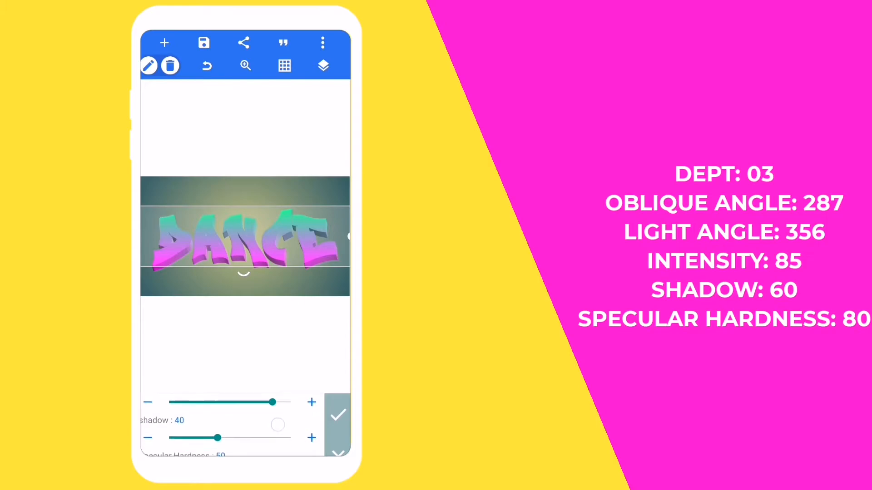
drag(217, 438, 245, 438)
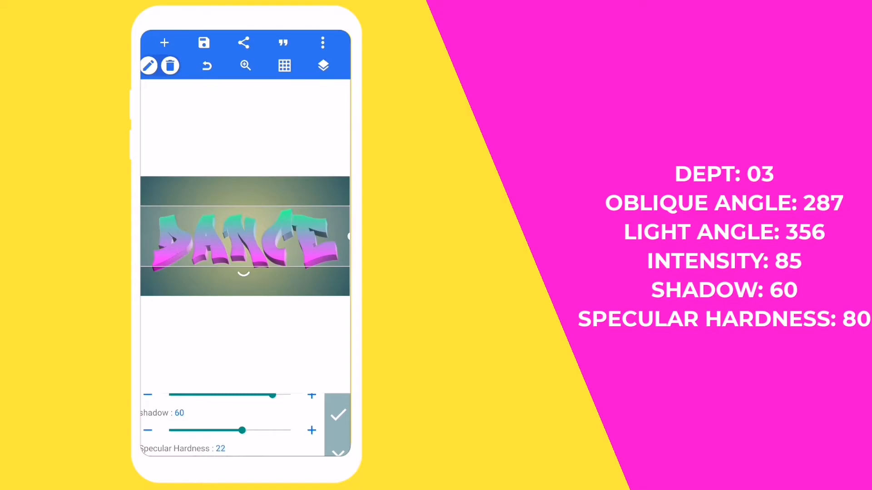
click(311, 430)
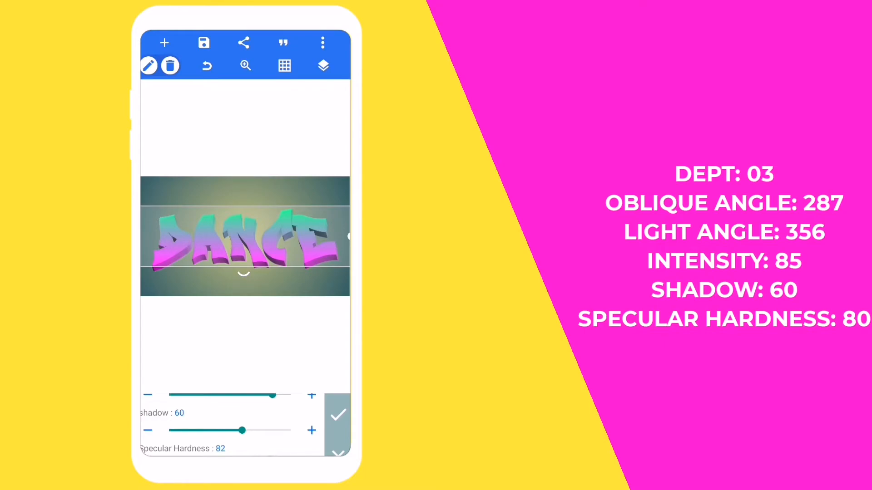
click(148, 429)
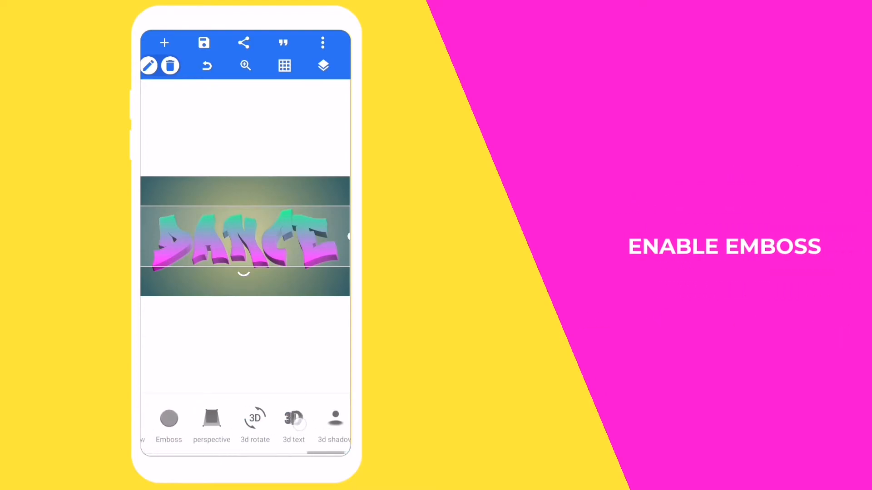
click(169, 423)
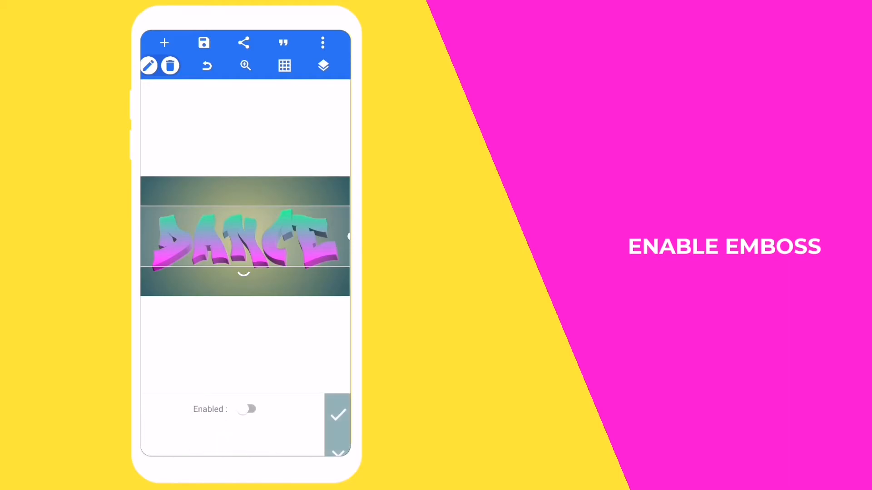
- Enable emboss, rotate its light angle and raise the intensity to 93
click(250, 409)
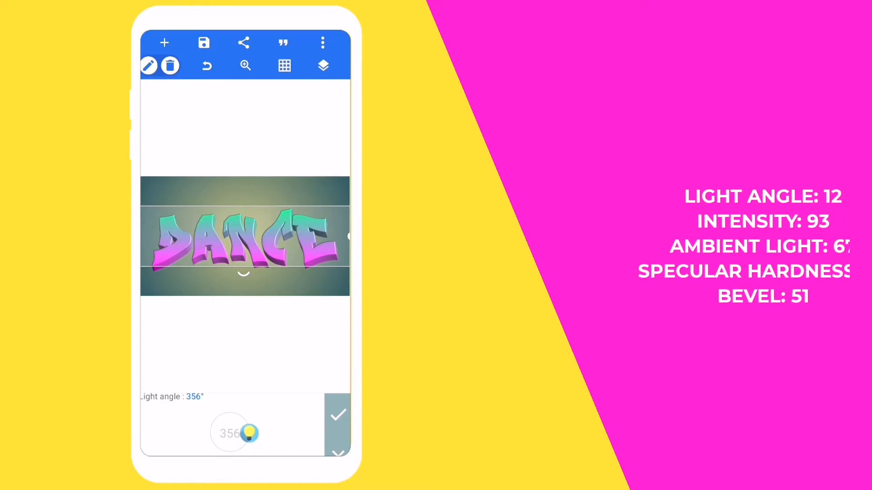
drag(249, 434, 242, 433)
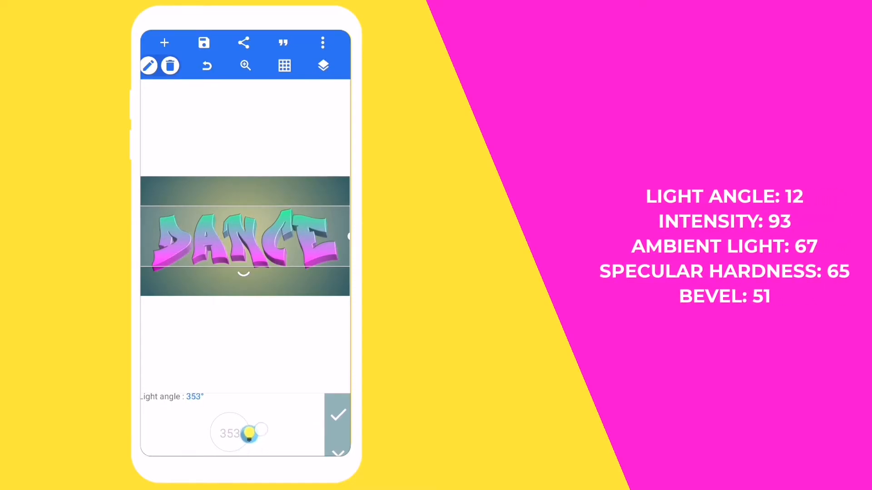
drag(256, 434, 249, 434)
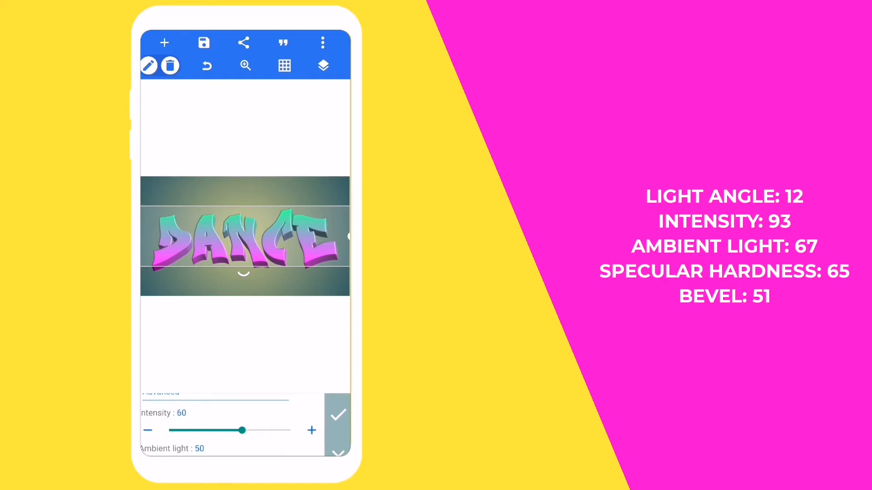
drag(243, 431, 261, 430)
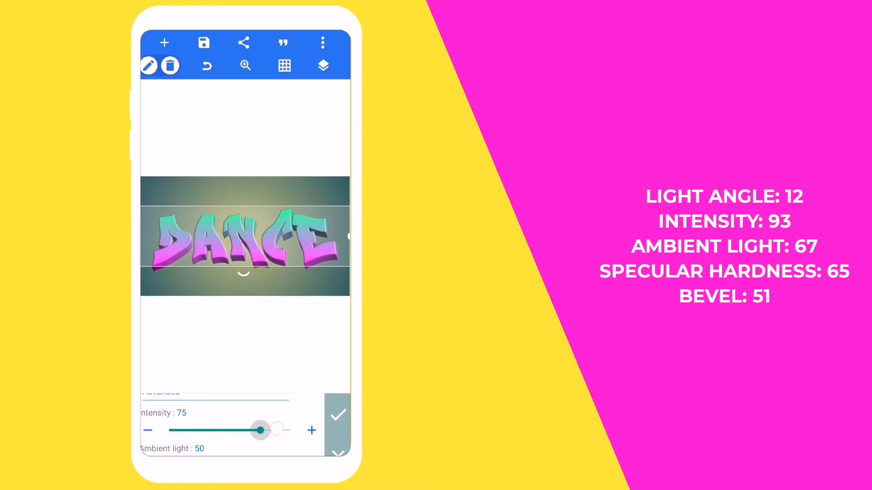
drag(261, 430, 285, 430)
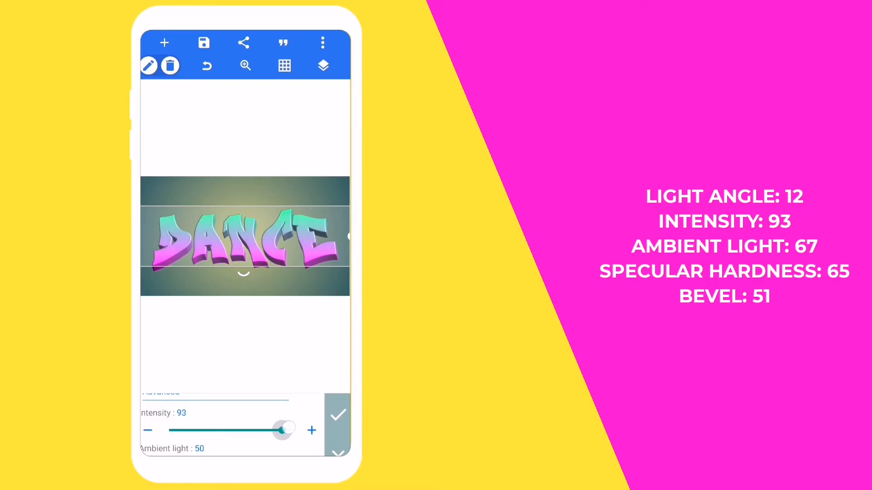
- Set emboss ambient light 75 and specular hardness 65 with bevel 51, and apply it
scroll(down, 3)
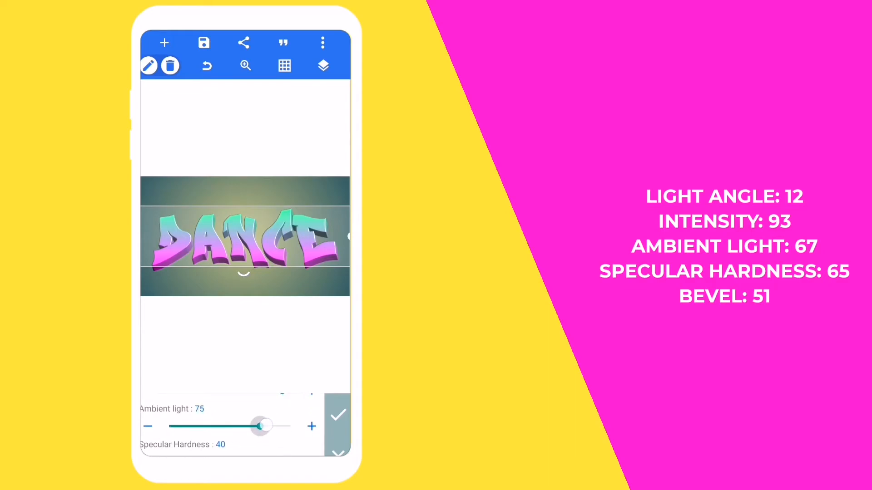
drag(261, 427, 251, 426)
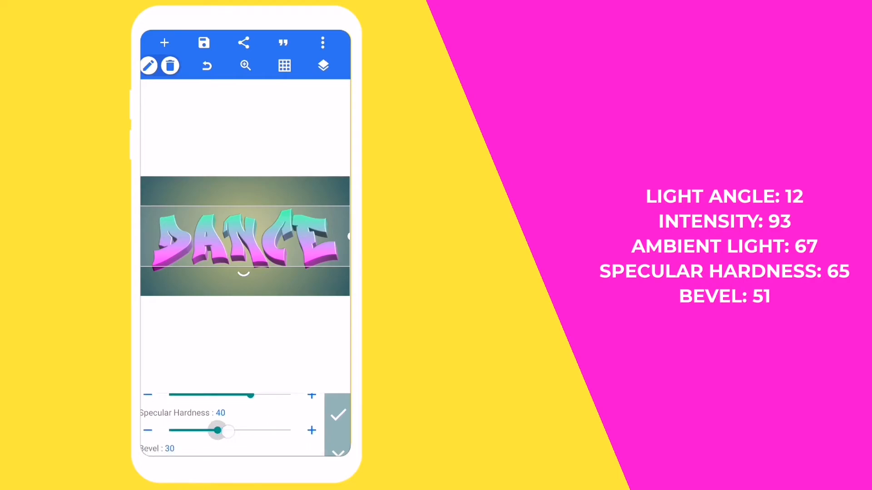
drag(217, 430, 249, 430)
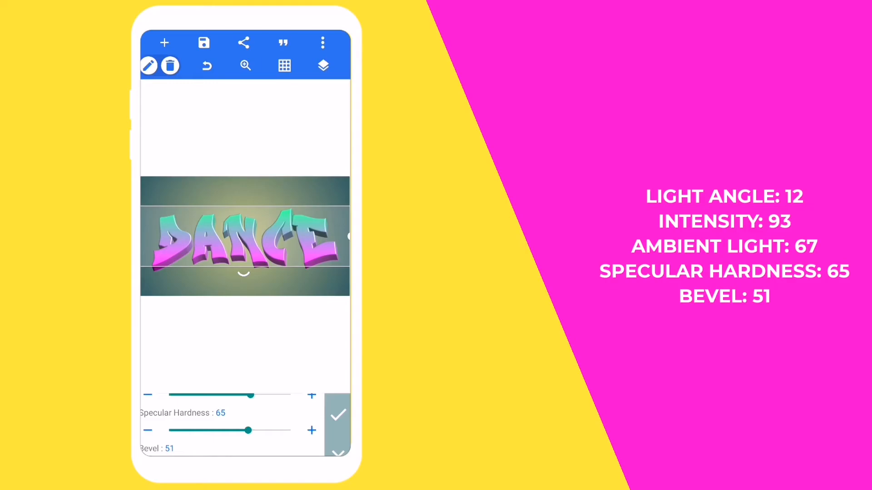
click(337, 415)
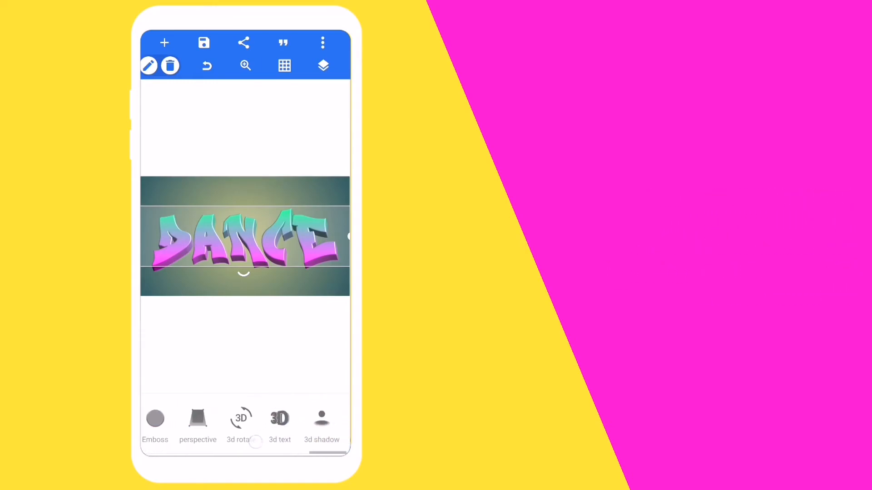
- Add a dark plain-colour shadow edge beneath the DANCE letters
scroll(left, 3)
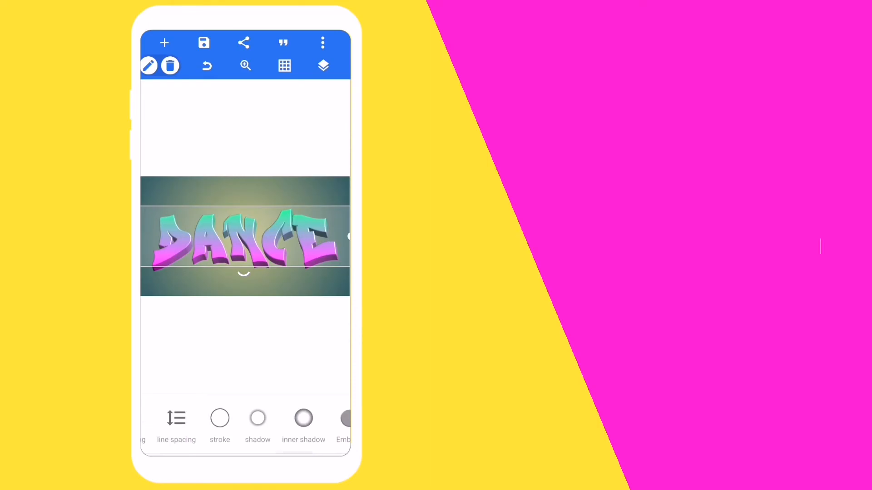
click(220, 422)
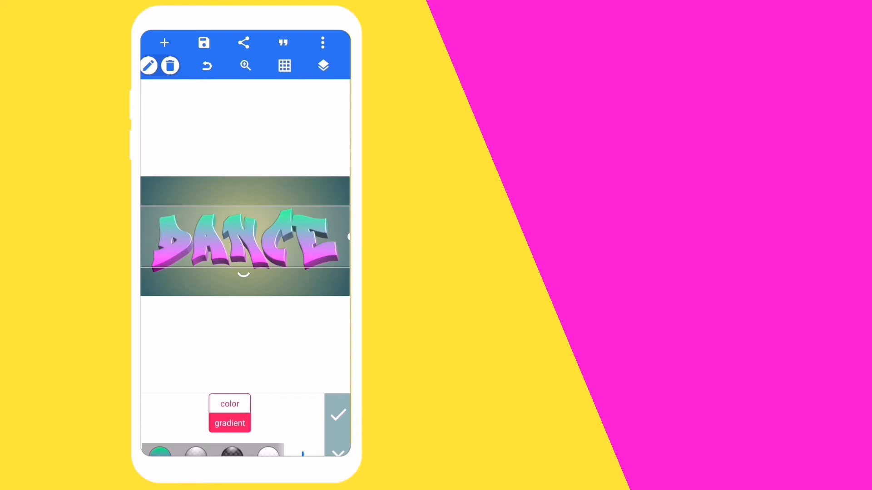
click(229, 403)
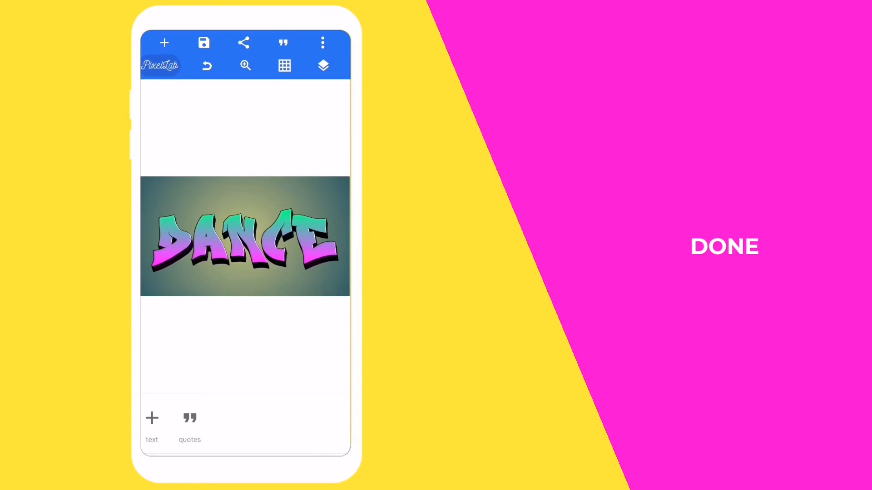
click(245, 235)
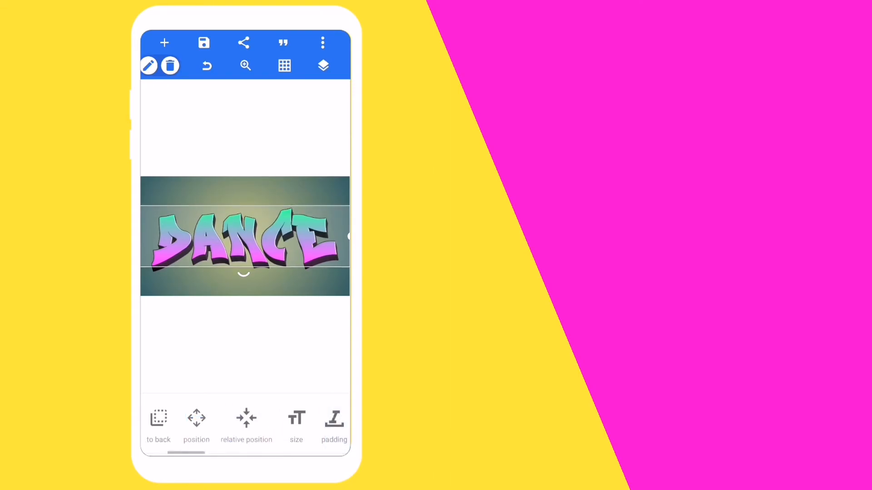
- Set the project background to transparent
click(324, 65)
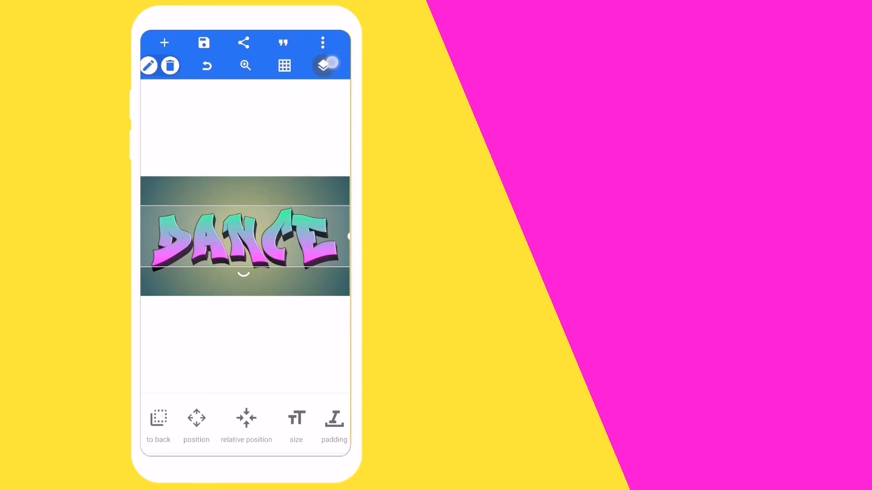
click(324, 65)
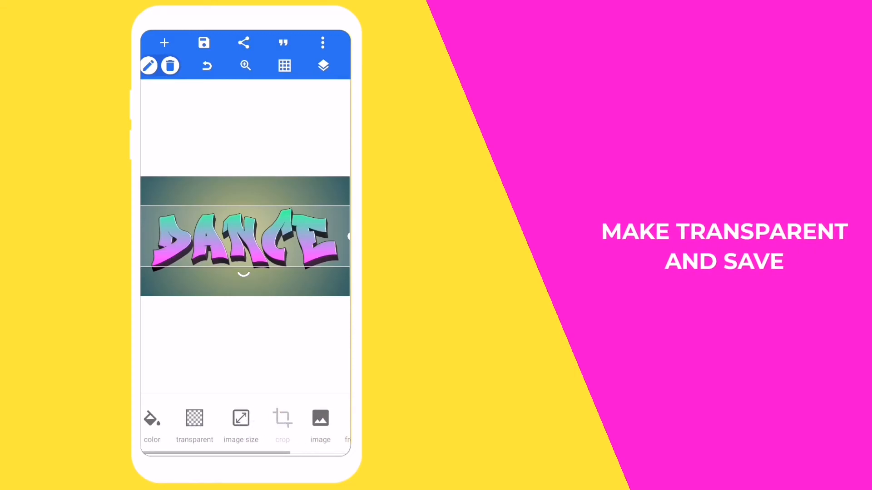
click(194, 419)
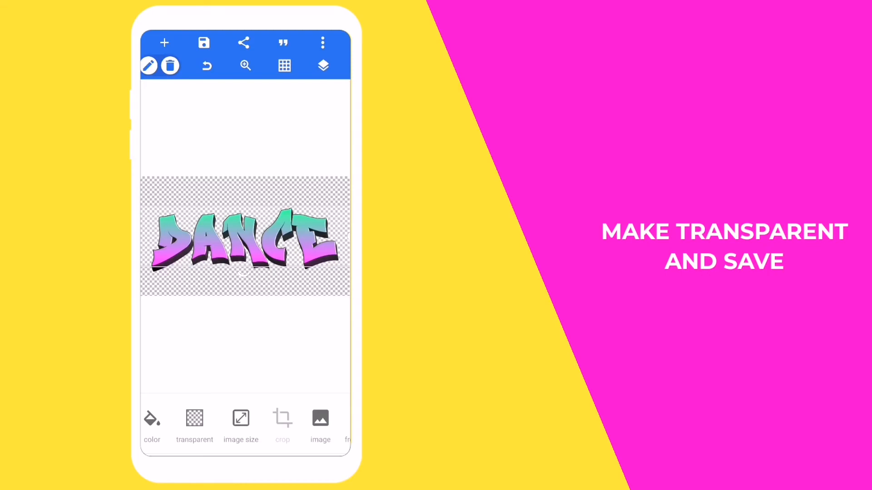
- Check the layers list, then bring up the export options at PNG 1280 × 720
click(323, 66)
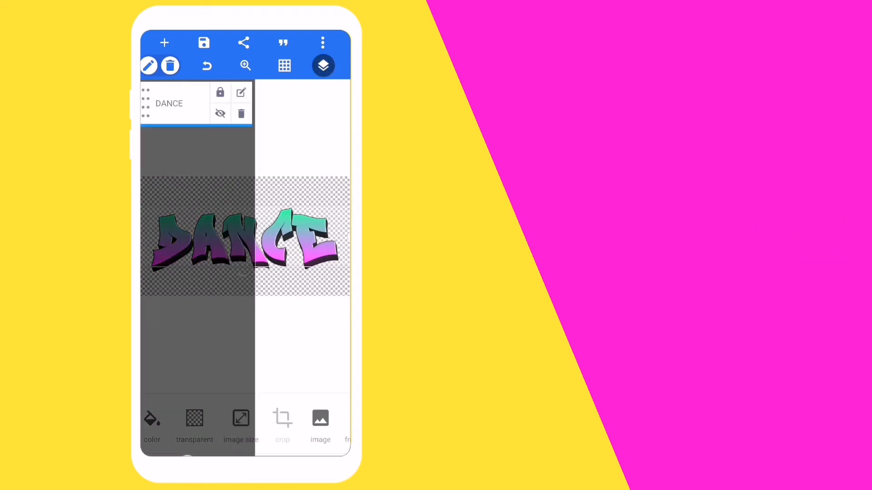
click(322, 65)
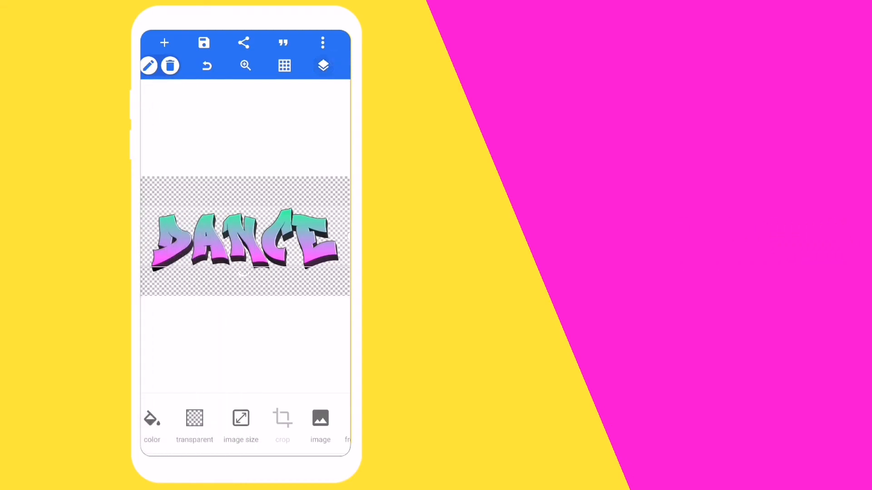
click(243, 43)
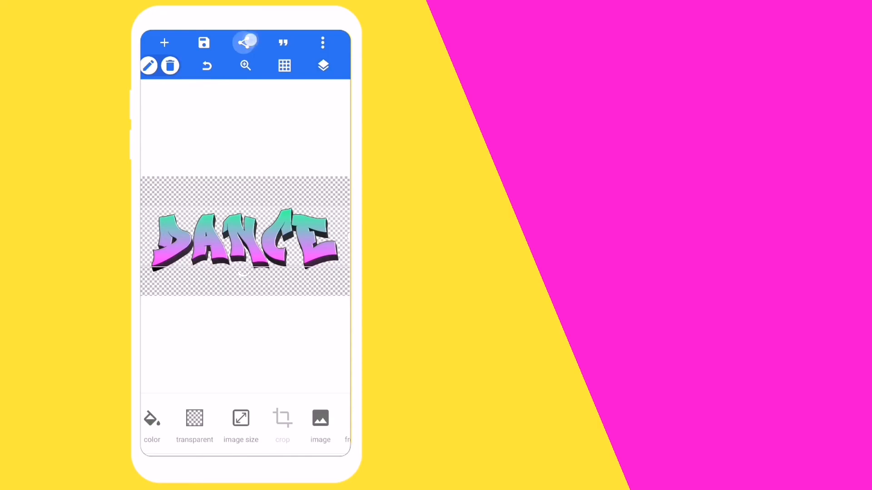
click(243, 42)
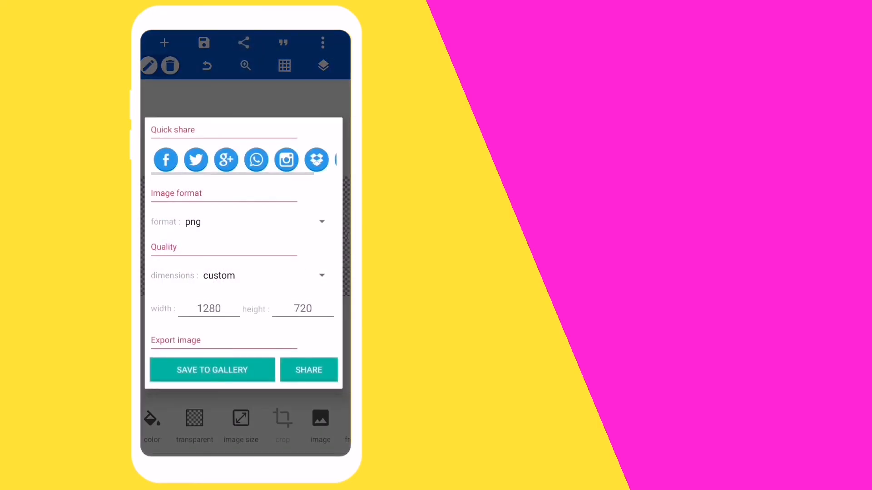